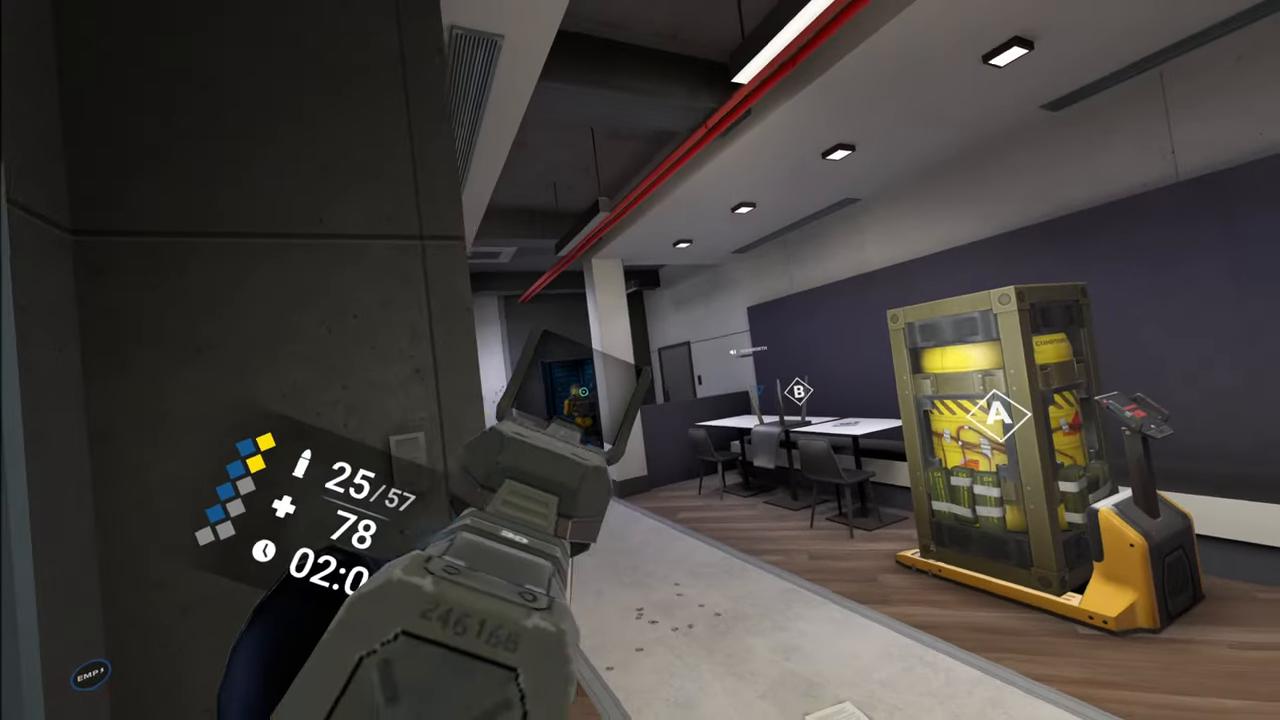
{"action": "left_click", "coordinate": [640, 360]}
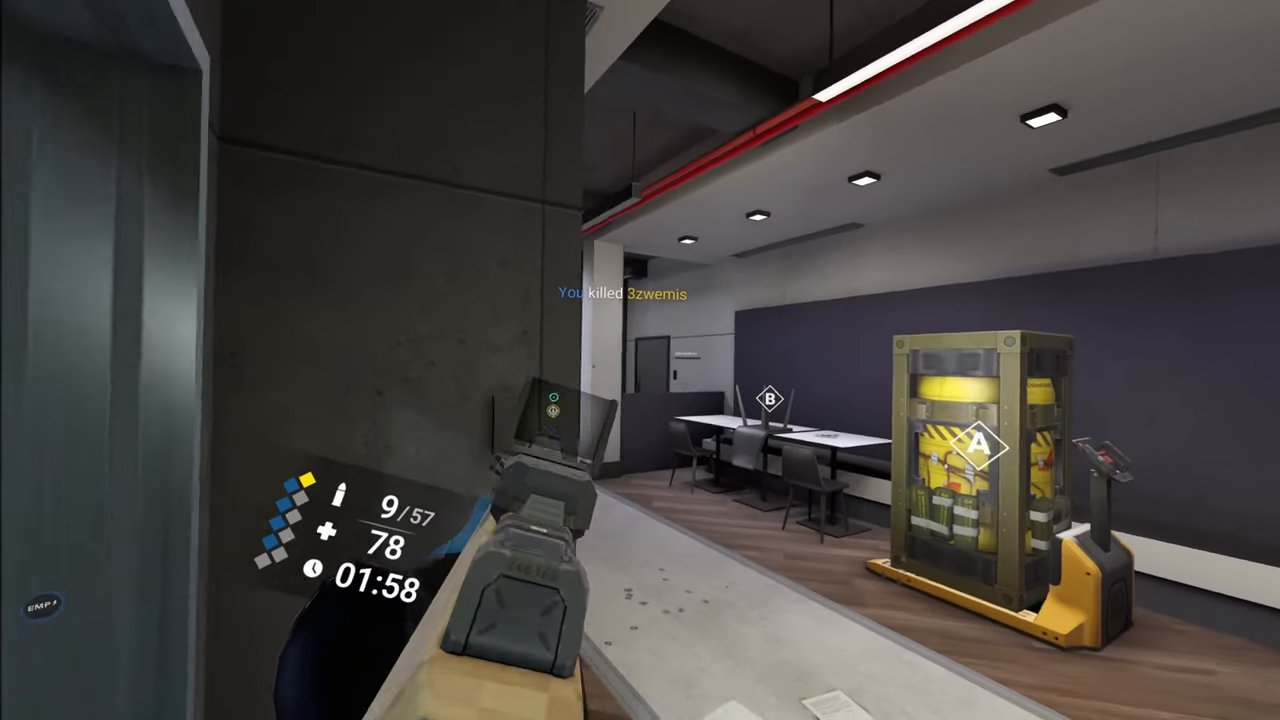